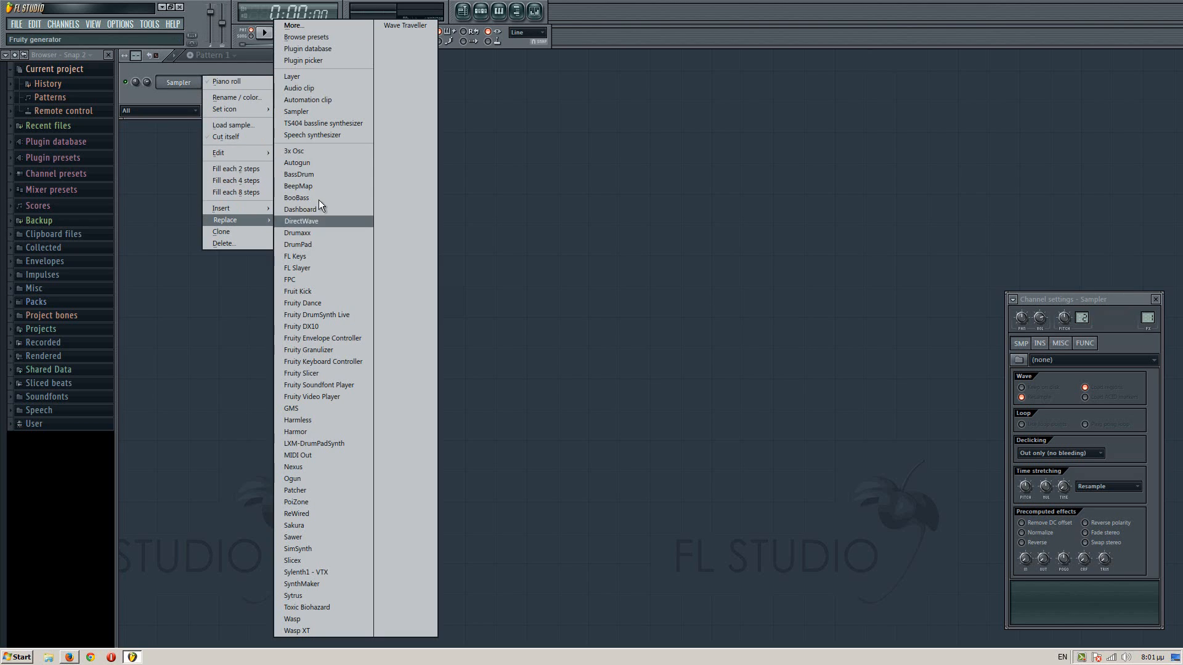
mouse_move(320, 423)
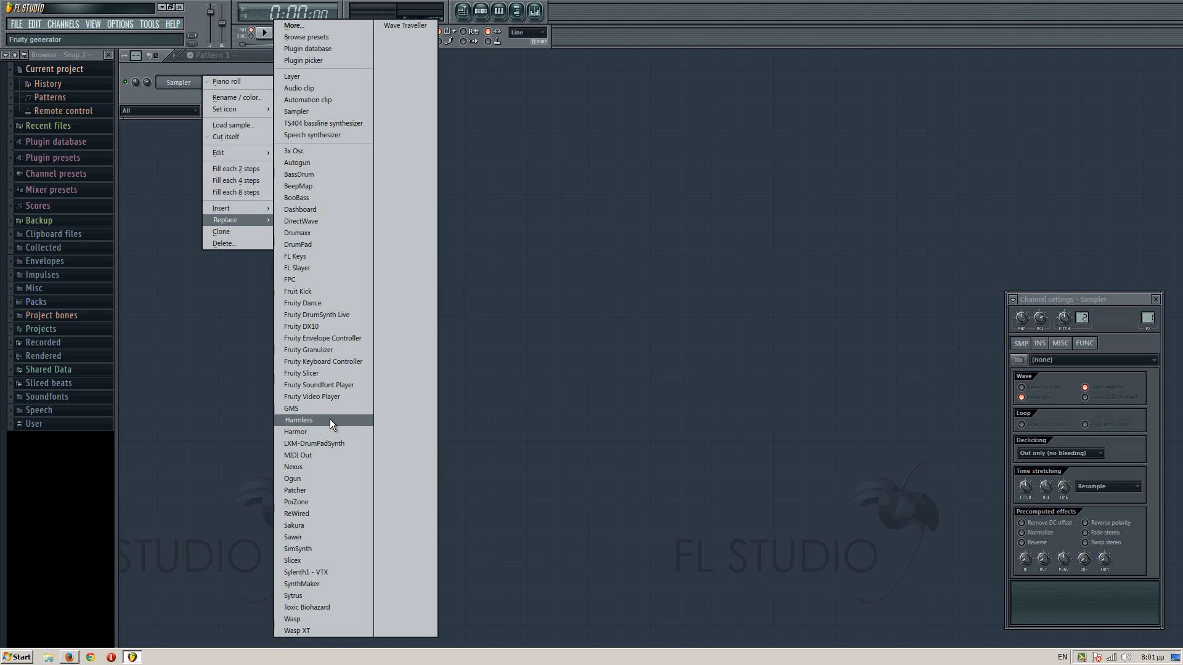
- Replace the empty Sampler channel with the Harmless synth and show its piano roll
left_click(299, 421)
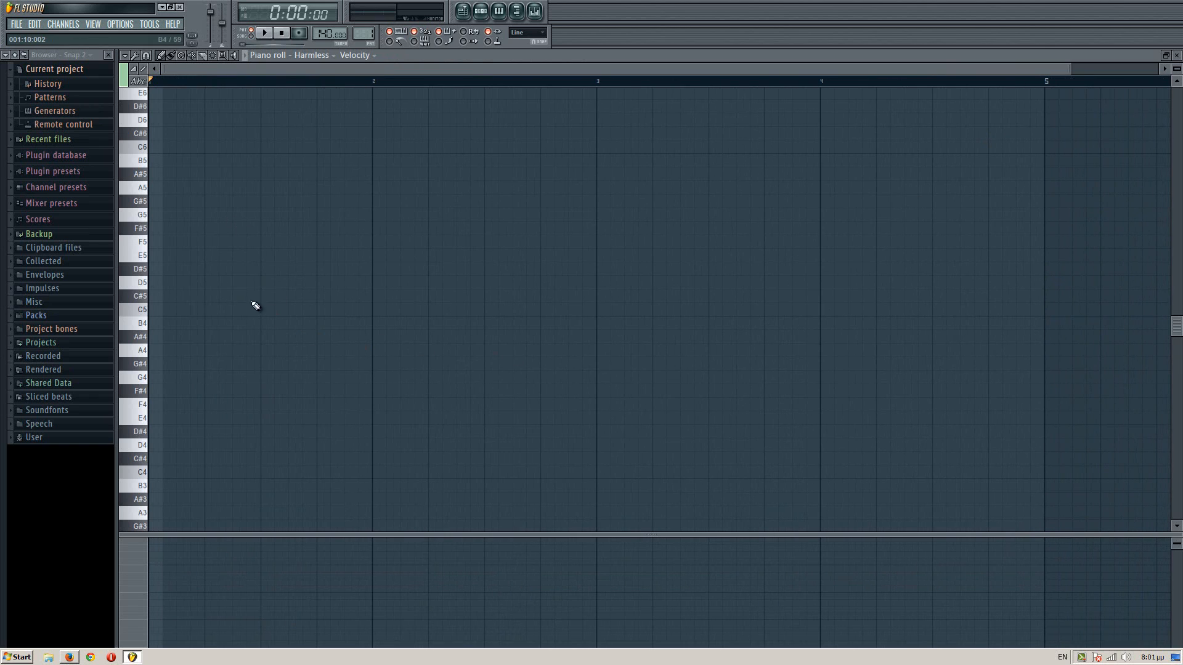
- Place a short note in the first bar, size it, repeat it on the offbeats and close the piano roll
left_click(183, 309)
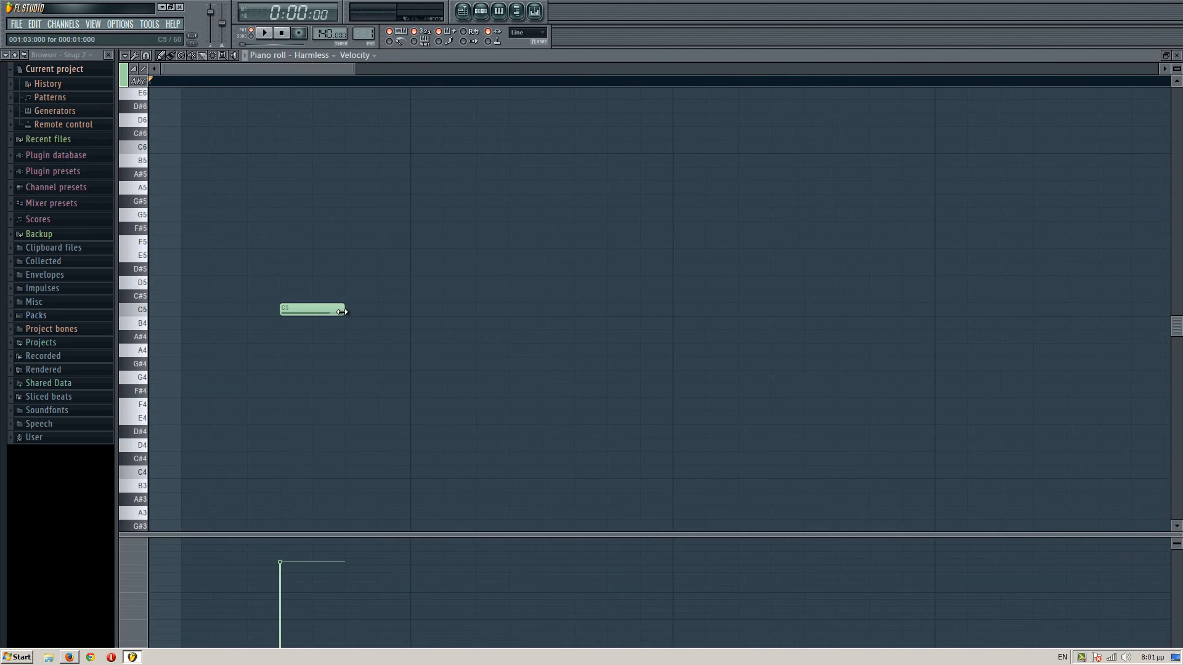
left_click_drag(345, 309, 409, 309)
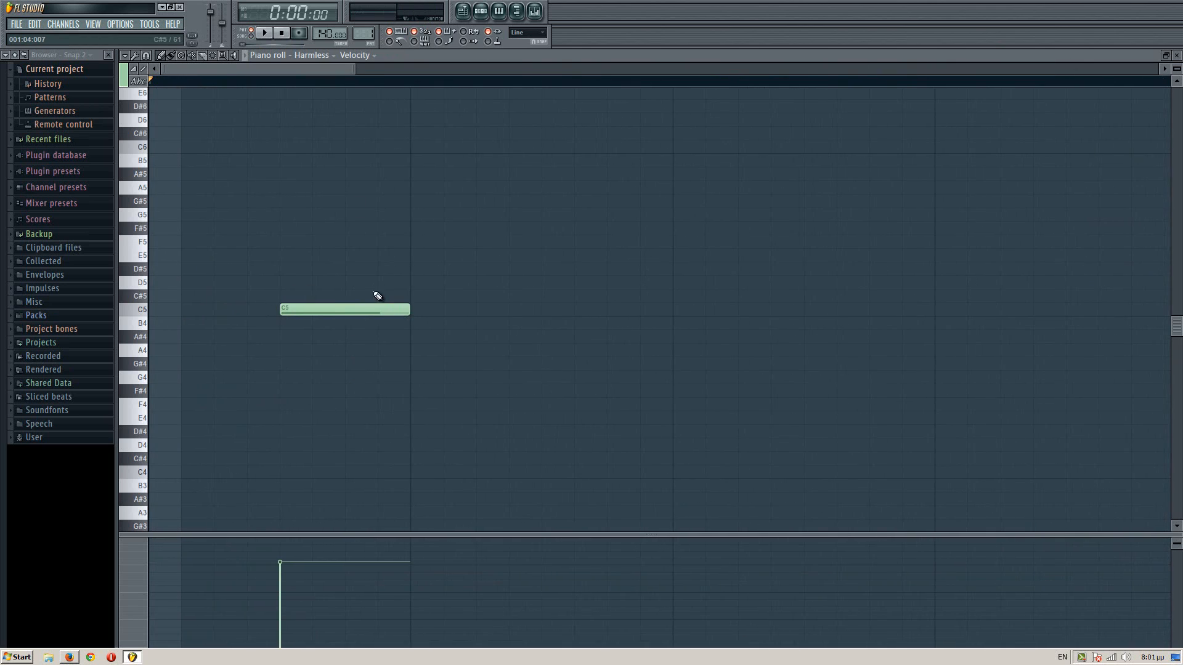
left_click_drag(410, 309, 377, 309)
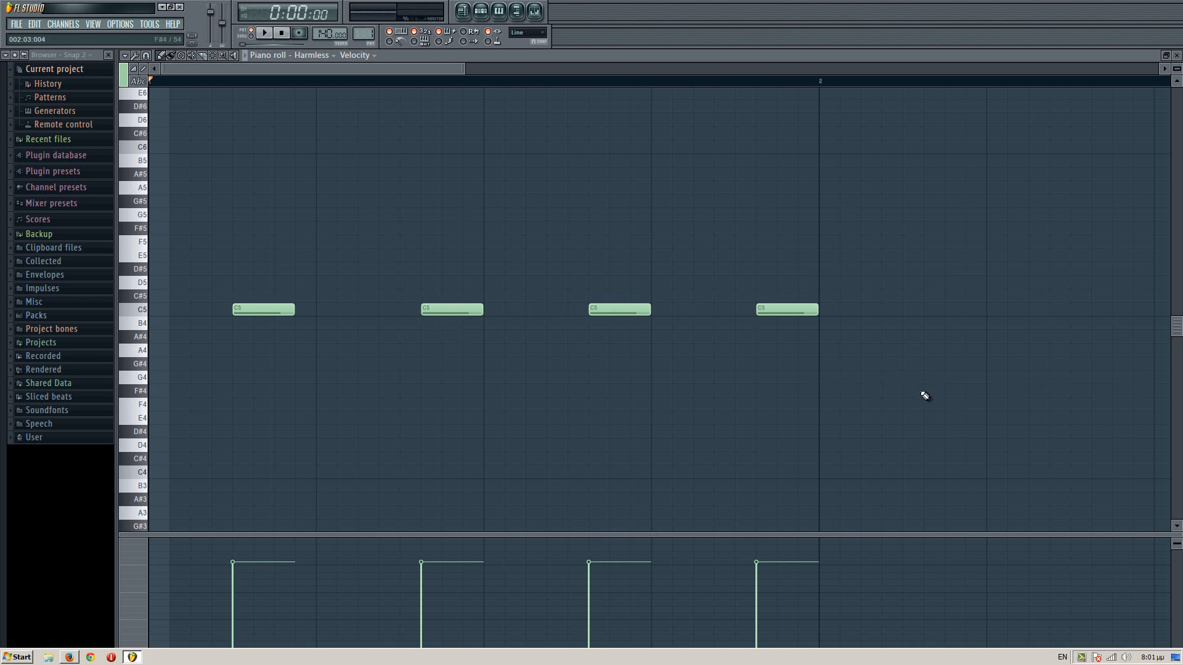
left_click(954, 362)
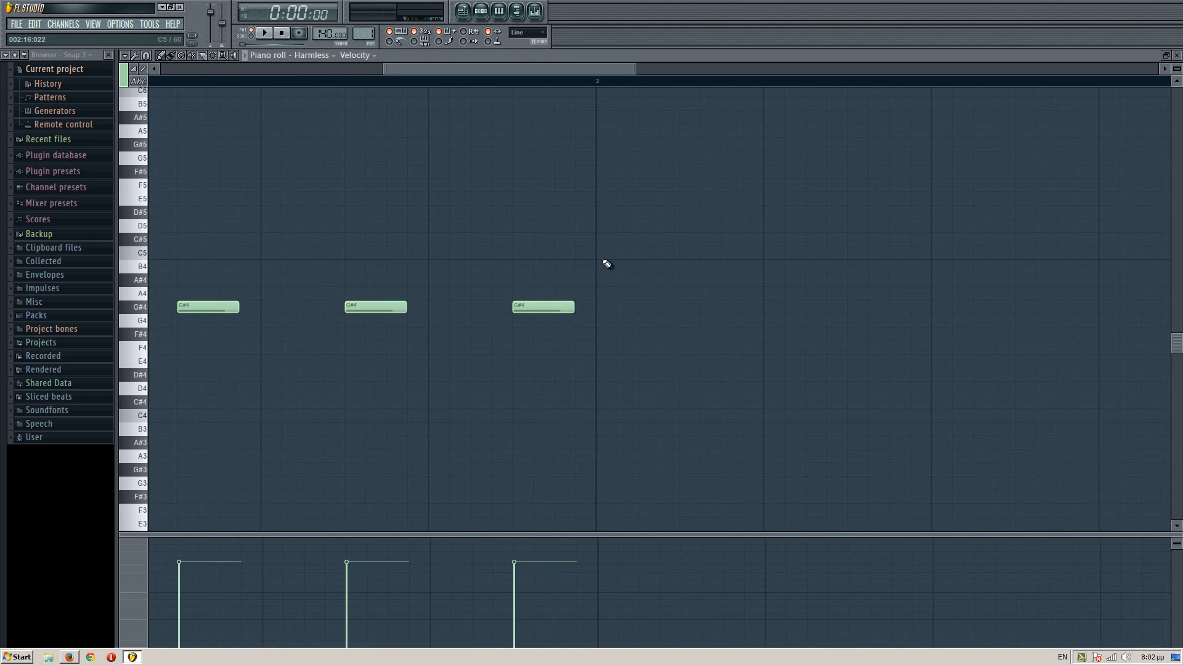
left_click(707, 212)
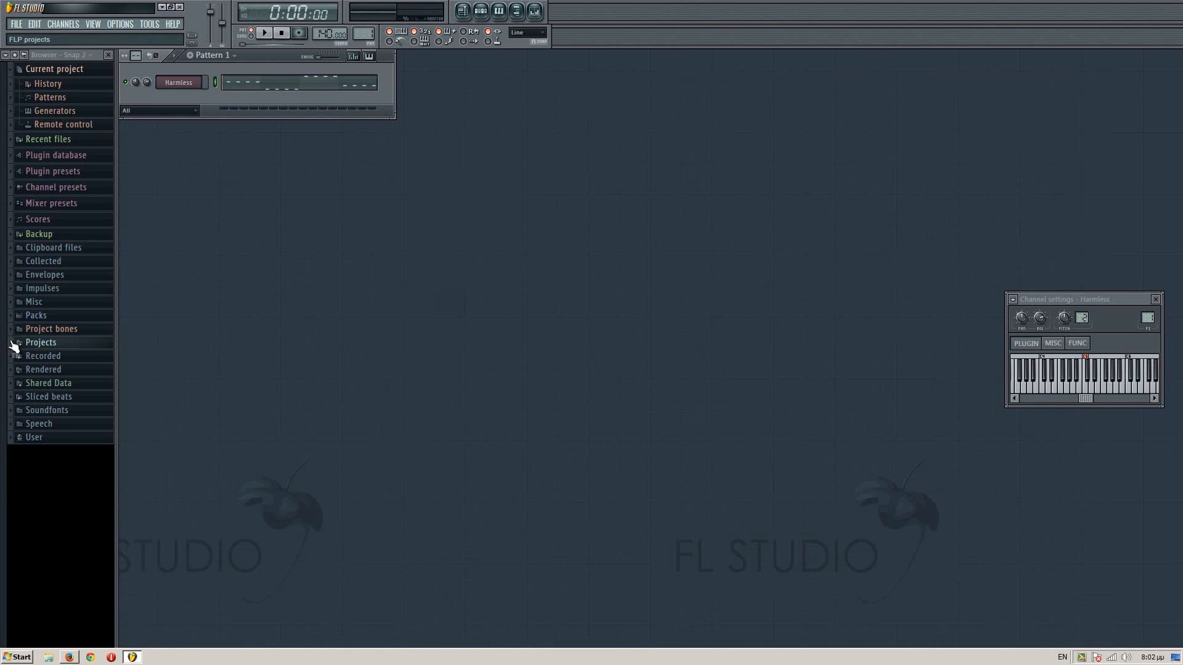
- Preview kicks in the browser and drag a Grv Kick sample into the channel rack
left_click(36, 314)
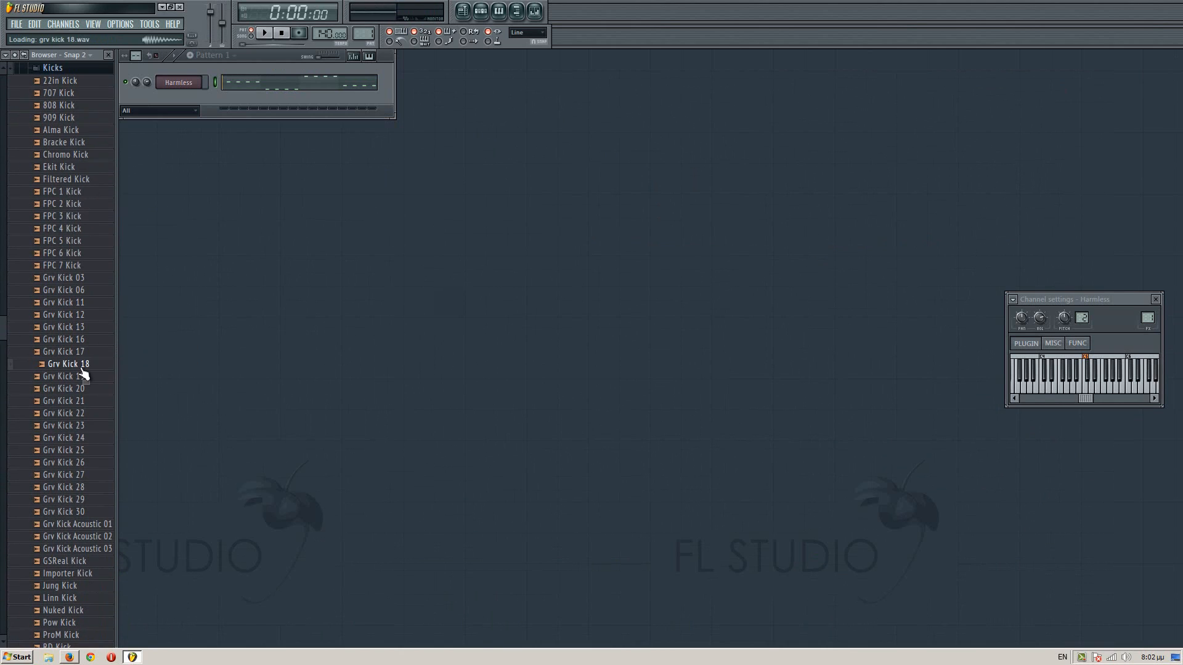
left_click(64, 314)
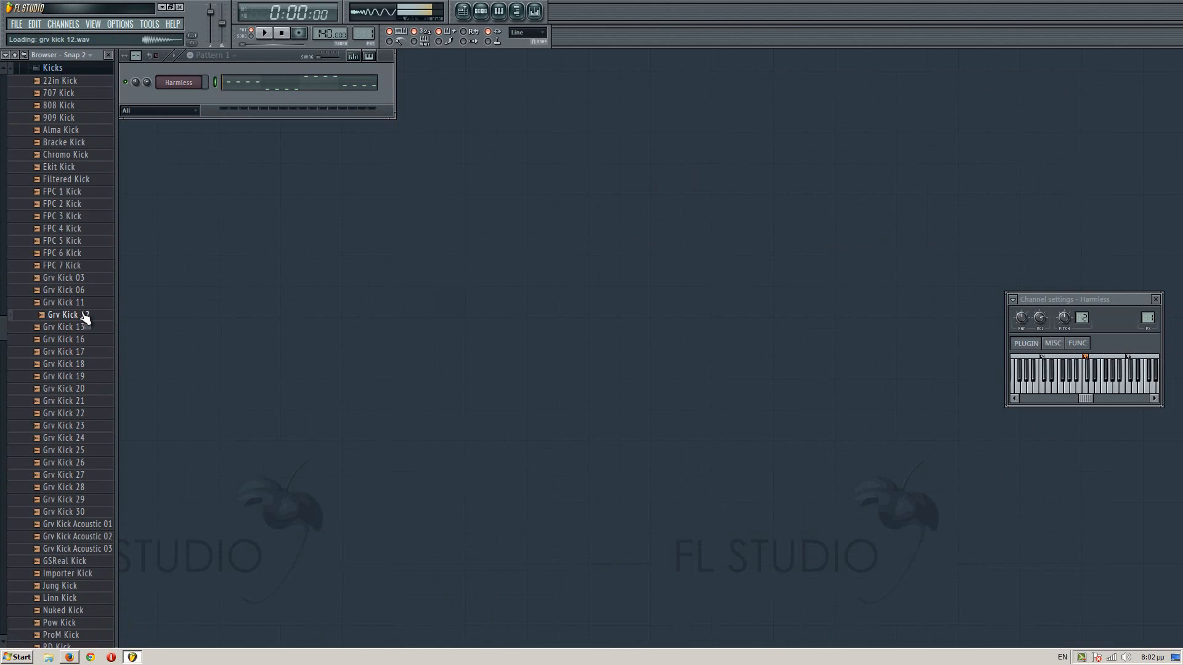
left_click_drag(63, 289, 178, 81)
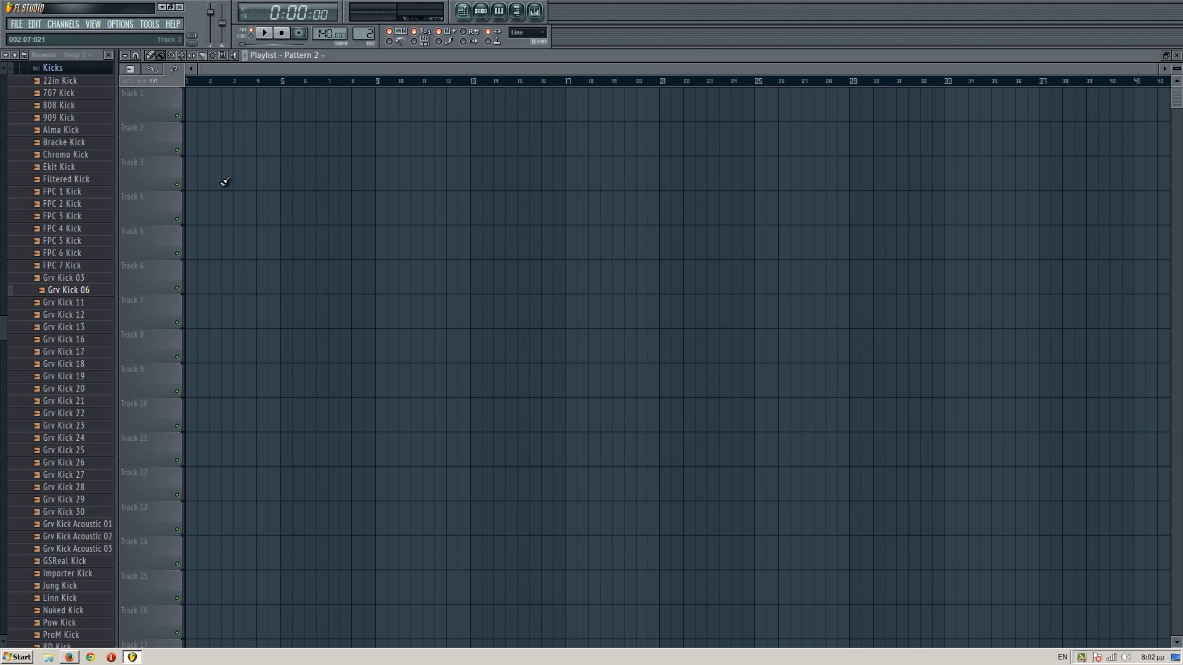
- Paint Pattern 2 across the first bars of track 1 and Pattern 1 on track 2, then stop playback
left_click(196, 94)
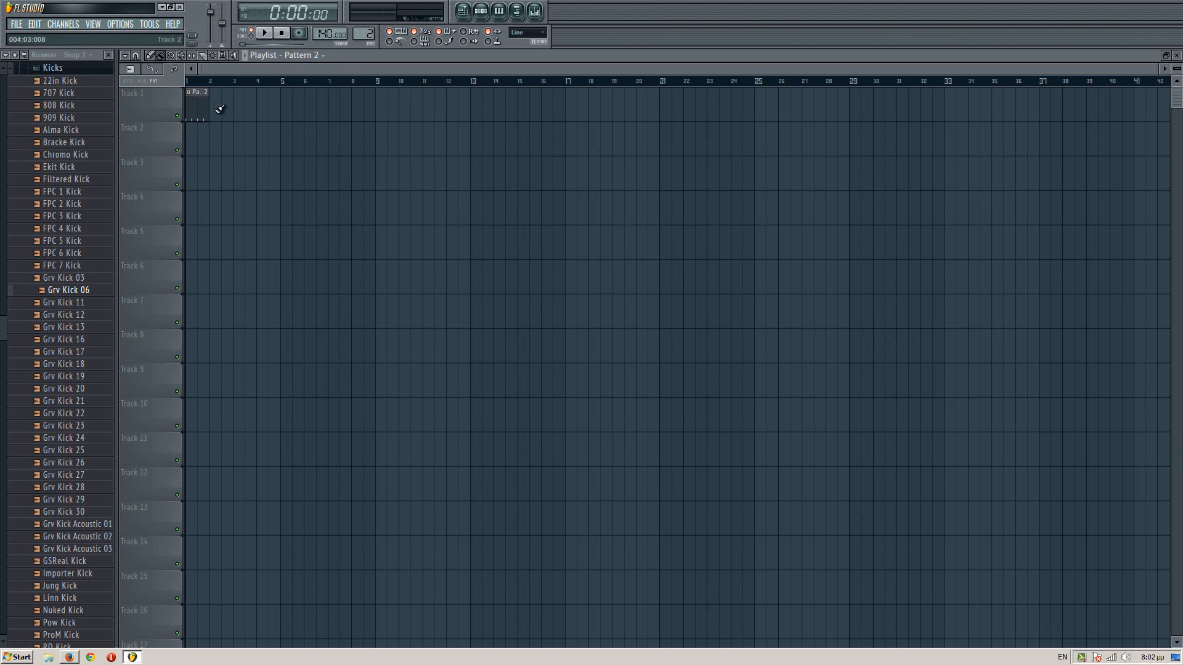
left_click_drag(200, 91, 275, 91)
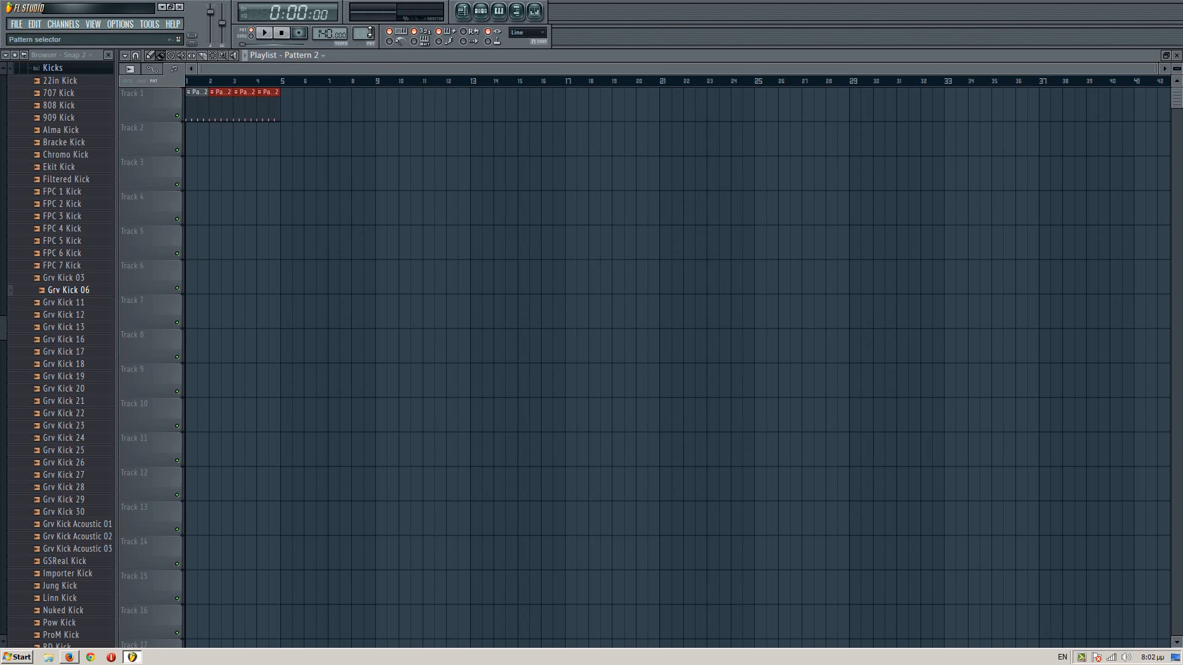
left_click(250, 31)
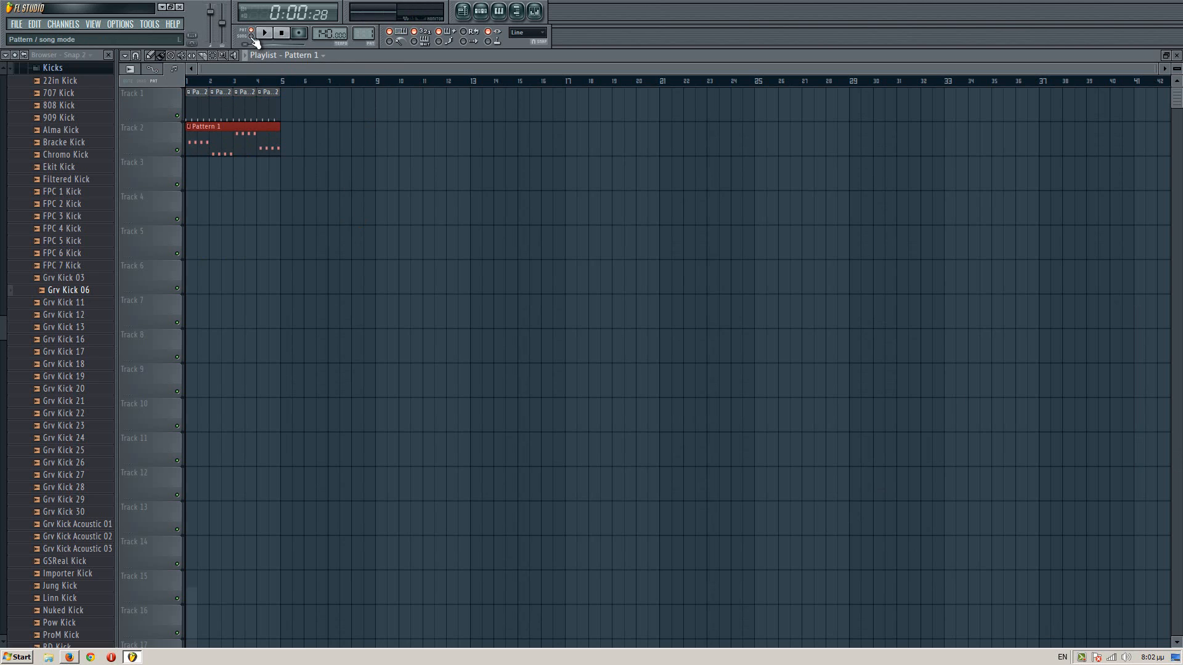
left_click(264, 32)
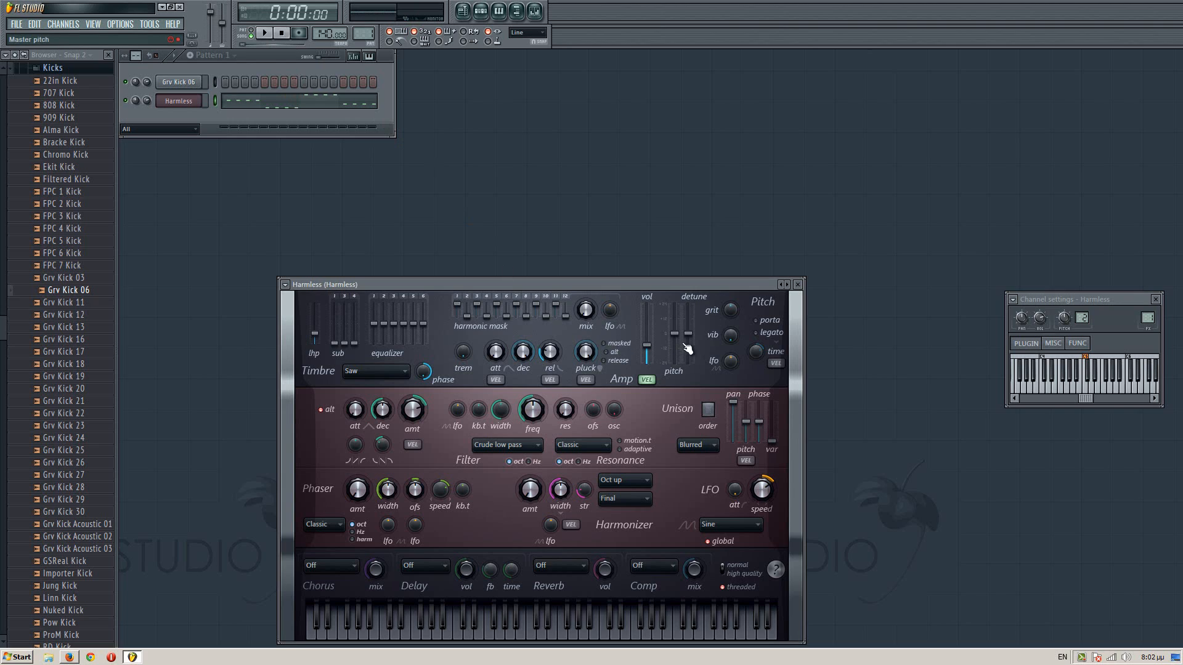
mouse_move(678, 345)
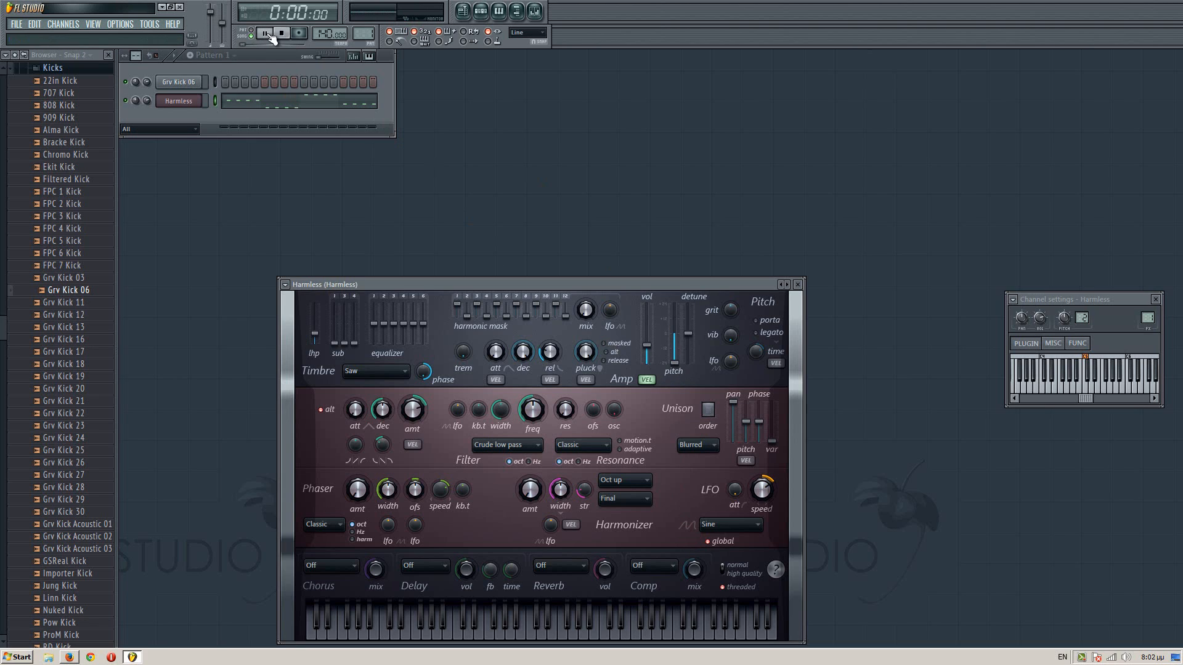
- Set the Harmless timbre to Squaretooth and audition the pattern with repeated play/stop
left_click(265, 32)
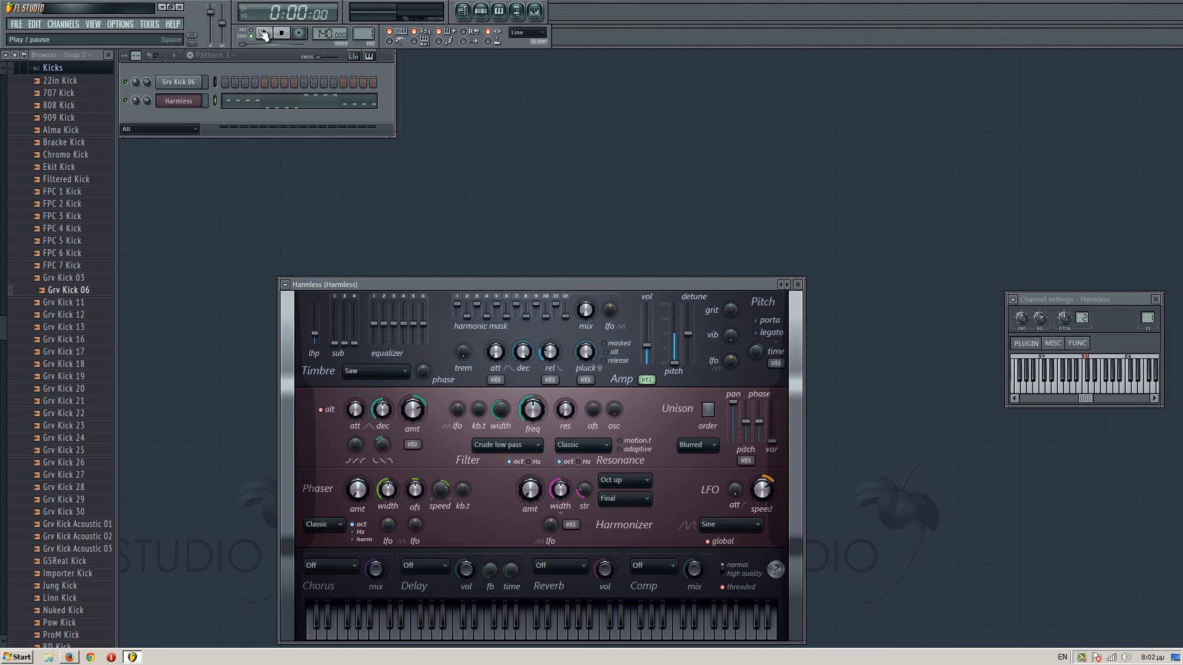
left_click(263, 32)
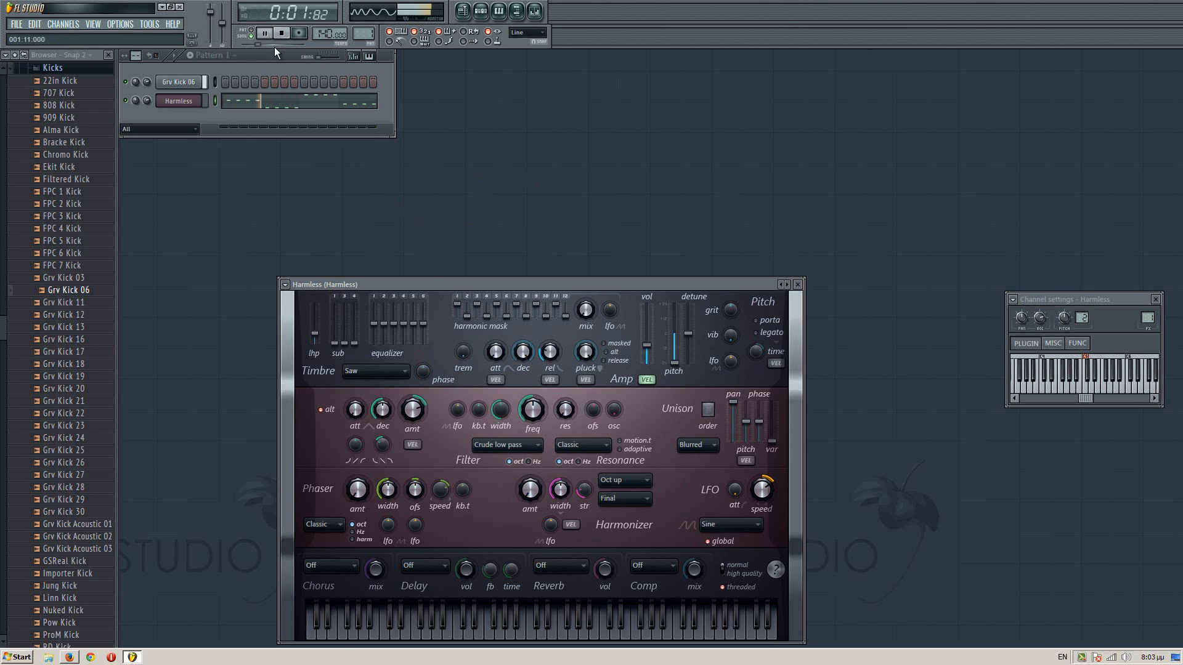
left_click(281, 32)
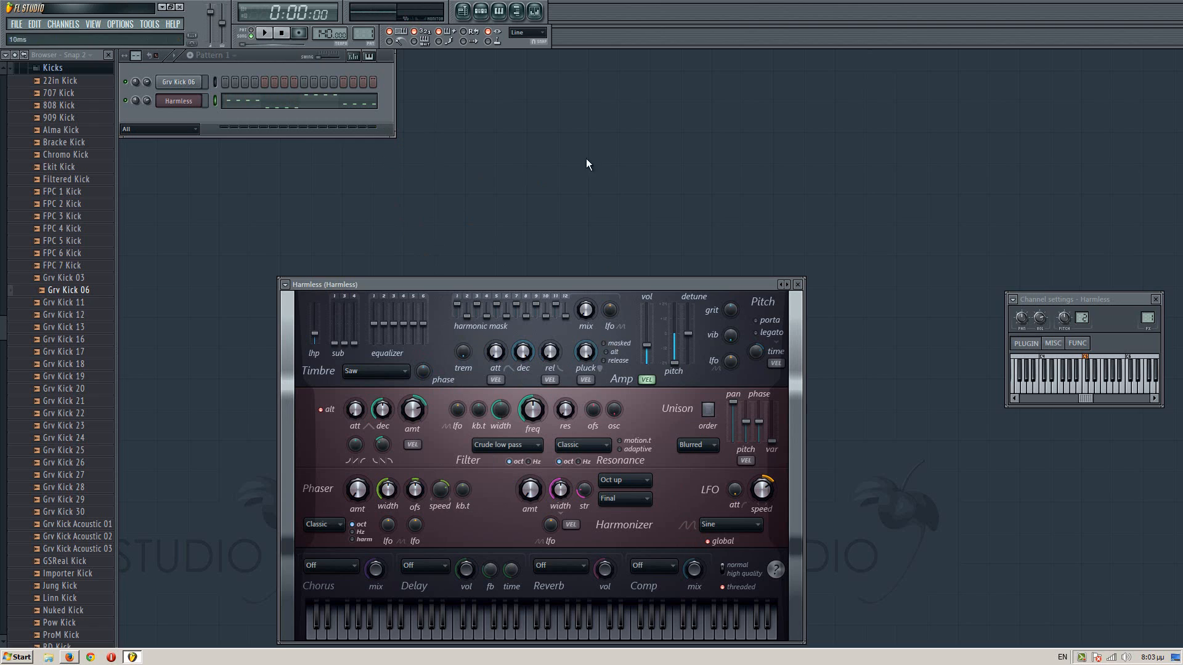
left_click(264, 32)
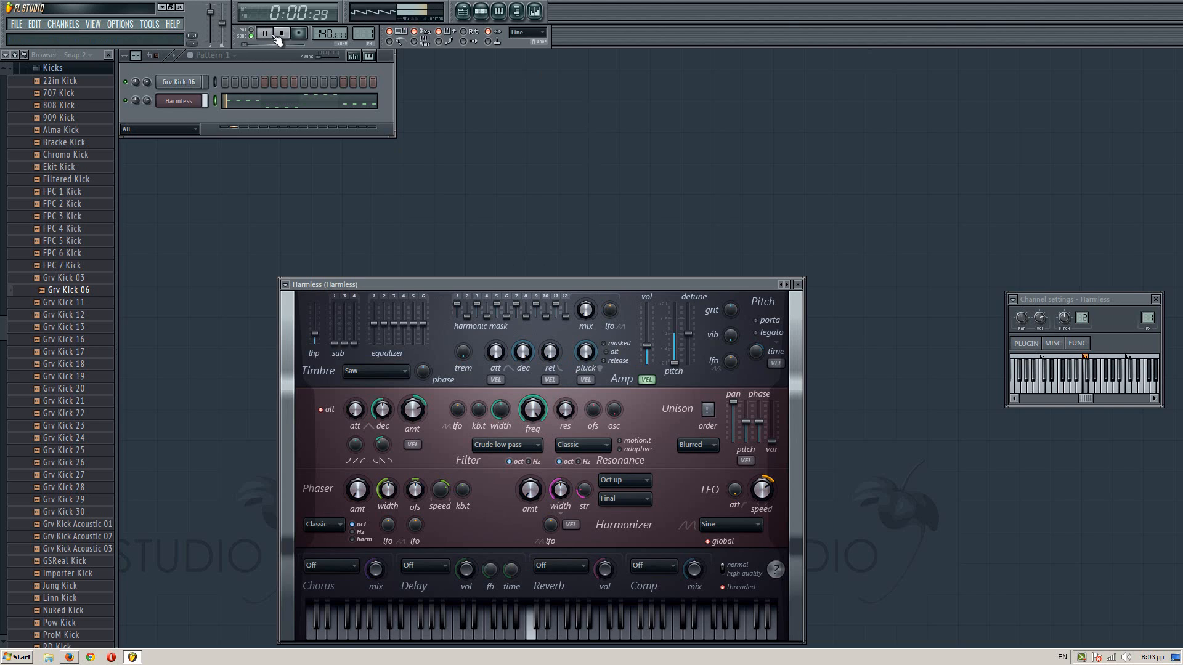
left_click(281, 32)
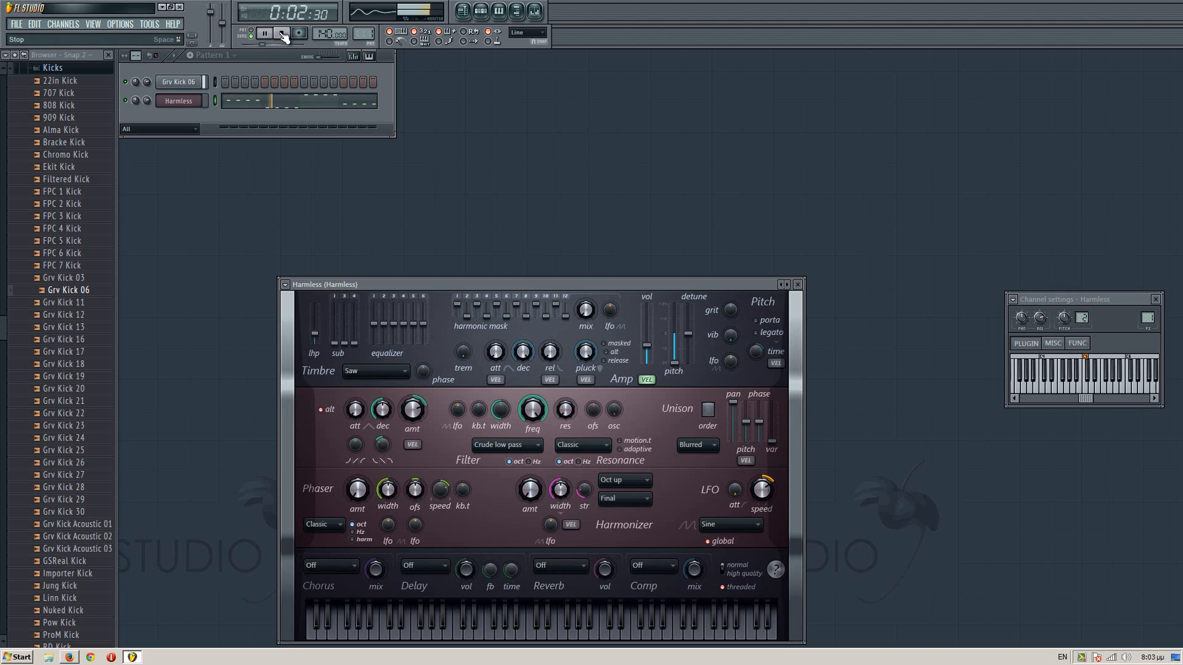
left_click(264, 32)
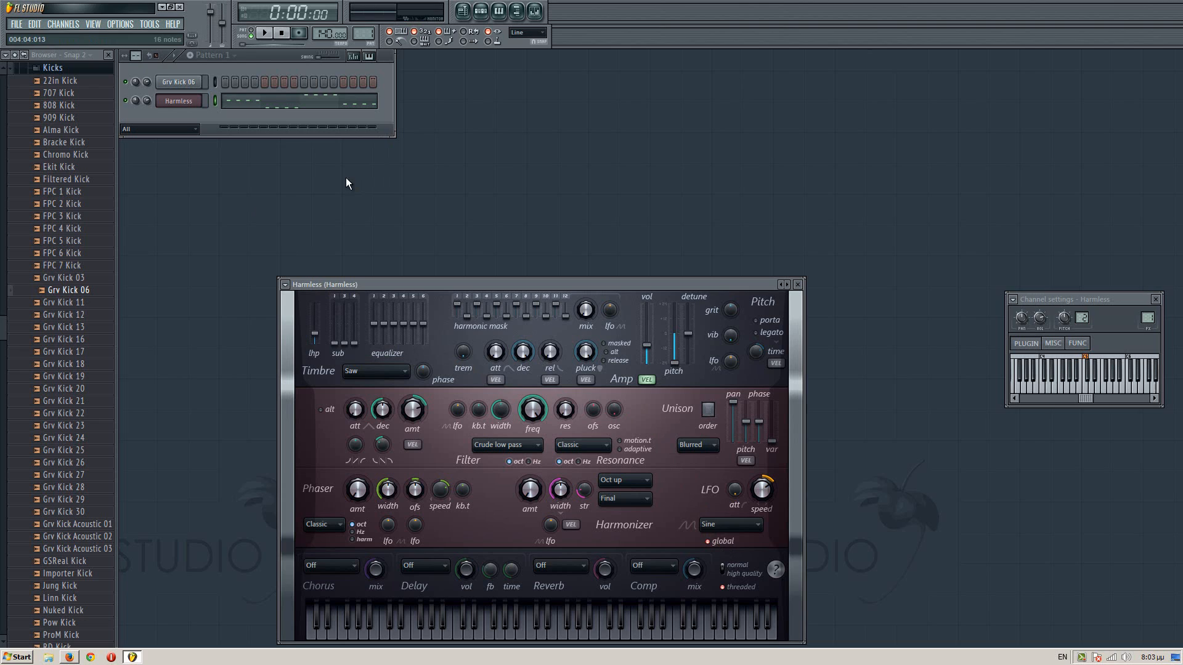
left_click(263, 32)
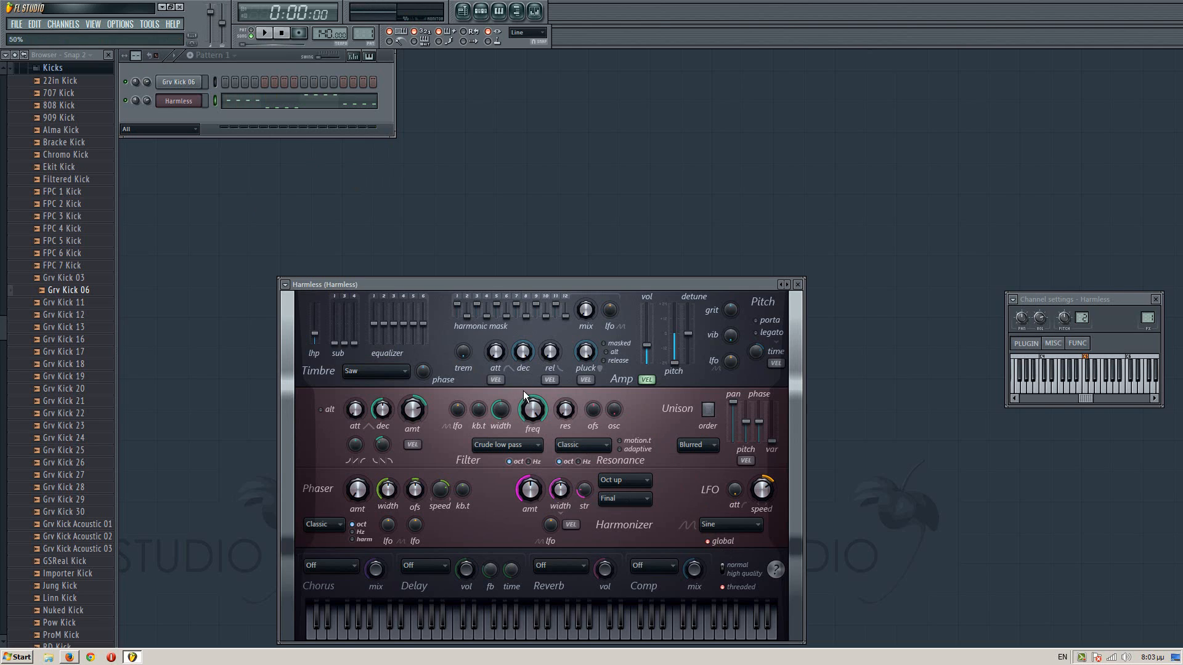
left_click(264, 32)
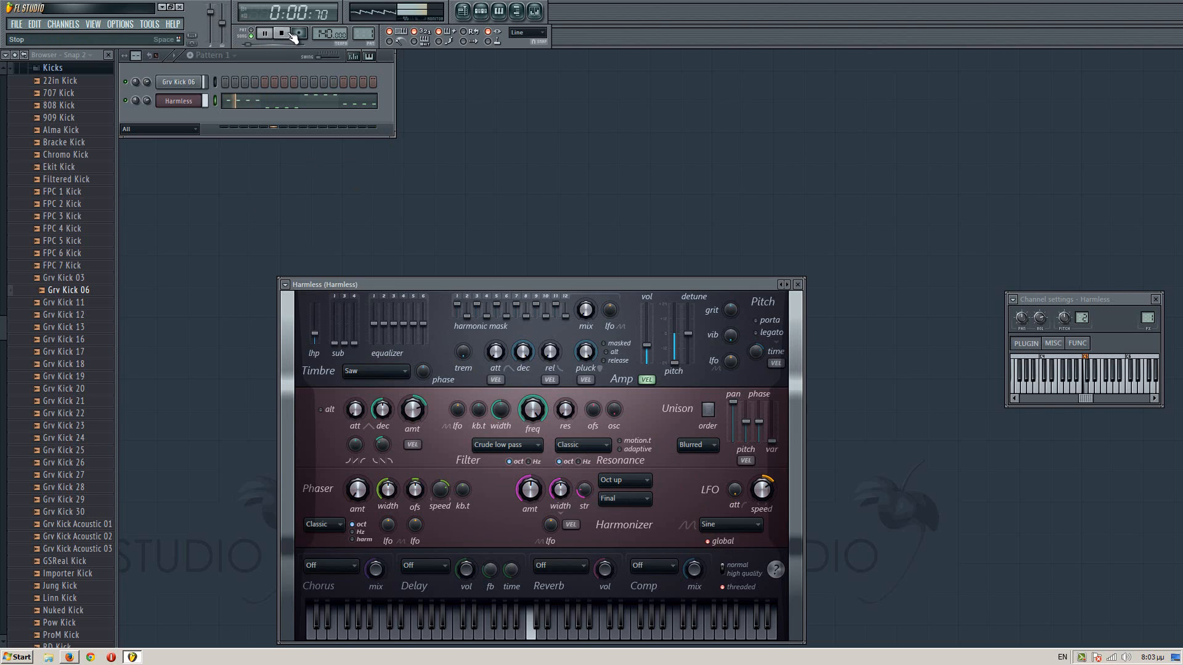
left_click(281, 32)
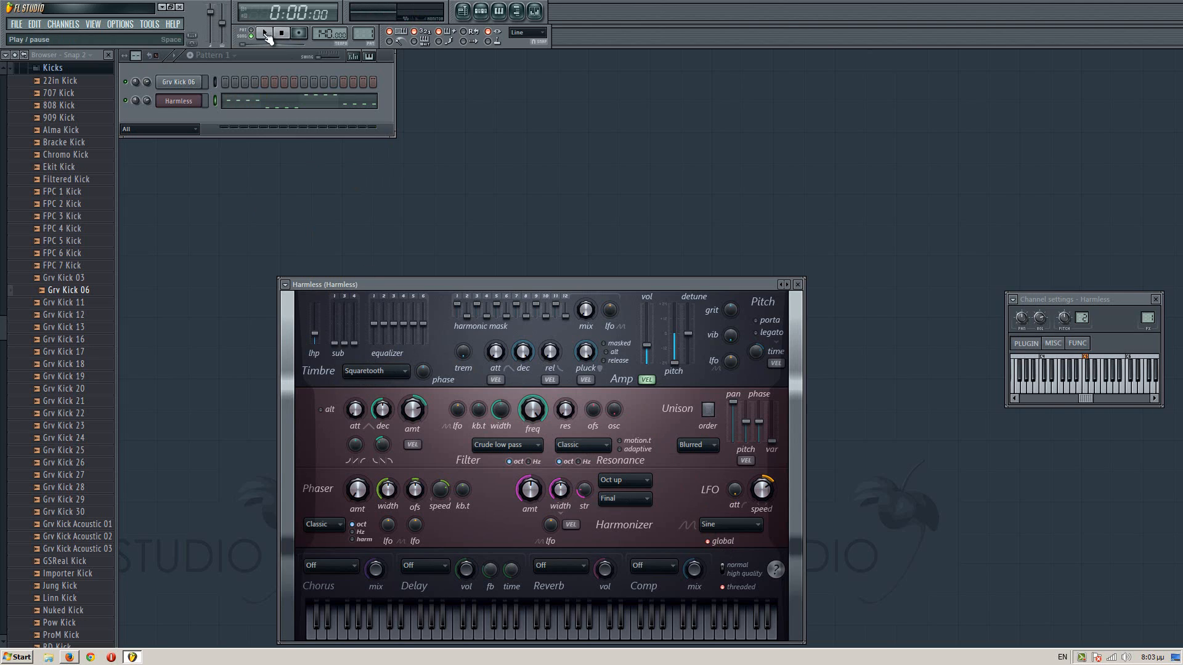
- Tweak the Harmless timbre EQ band and pluck while auditioning the pattern
left_click(264, 32)
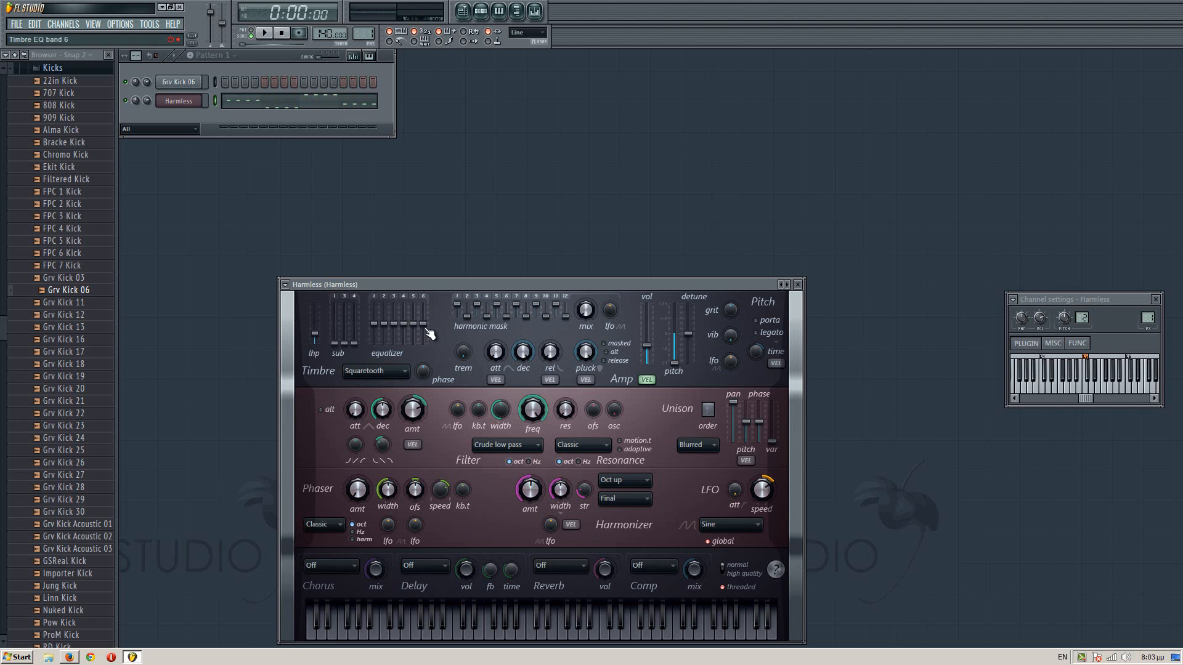
left_click(264, 32)
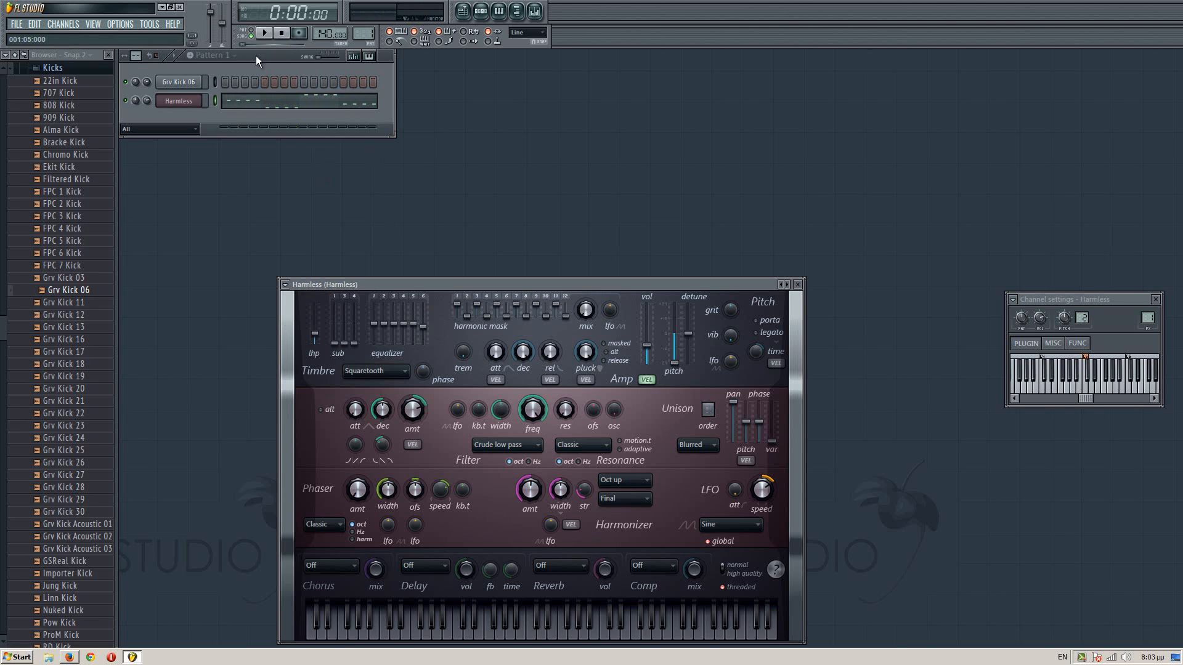
left_click(263, 33)
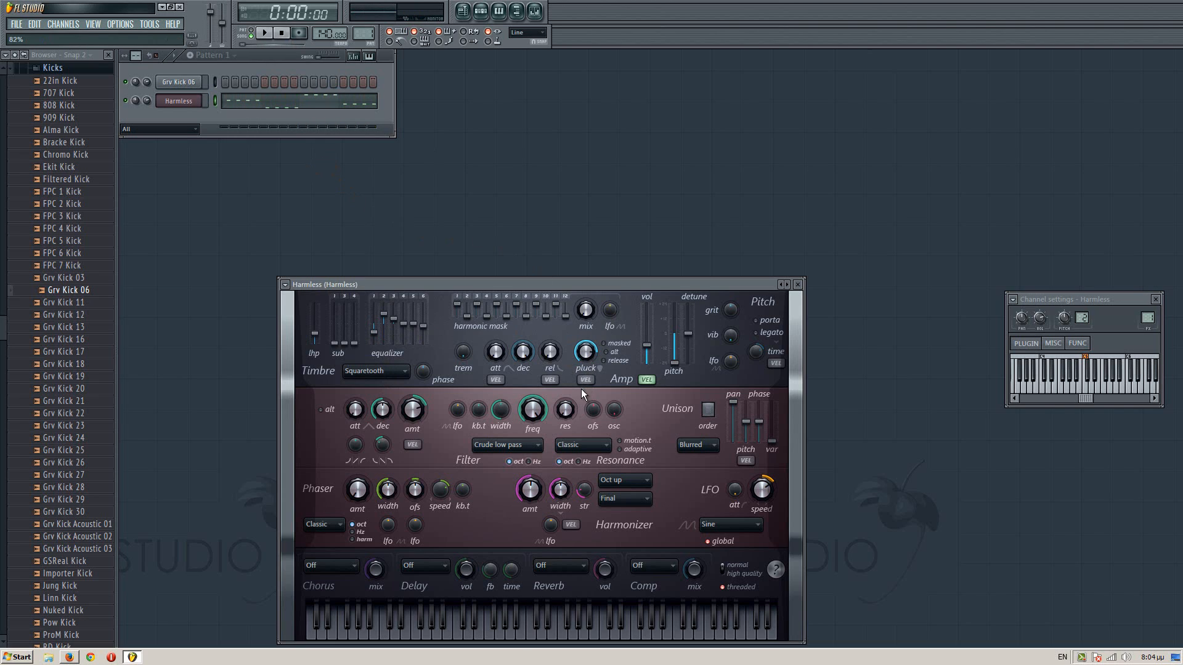
left_click(585, 352)
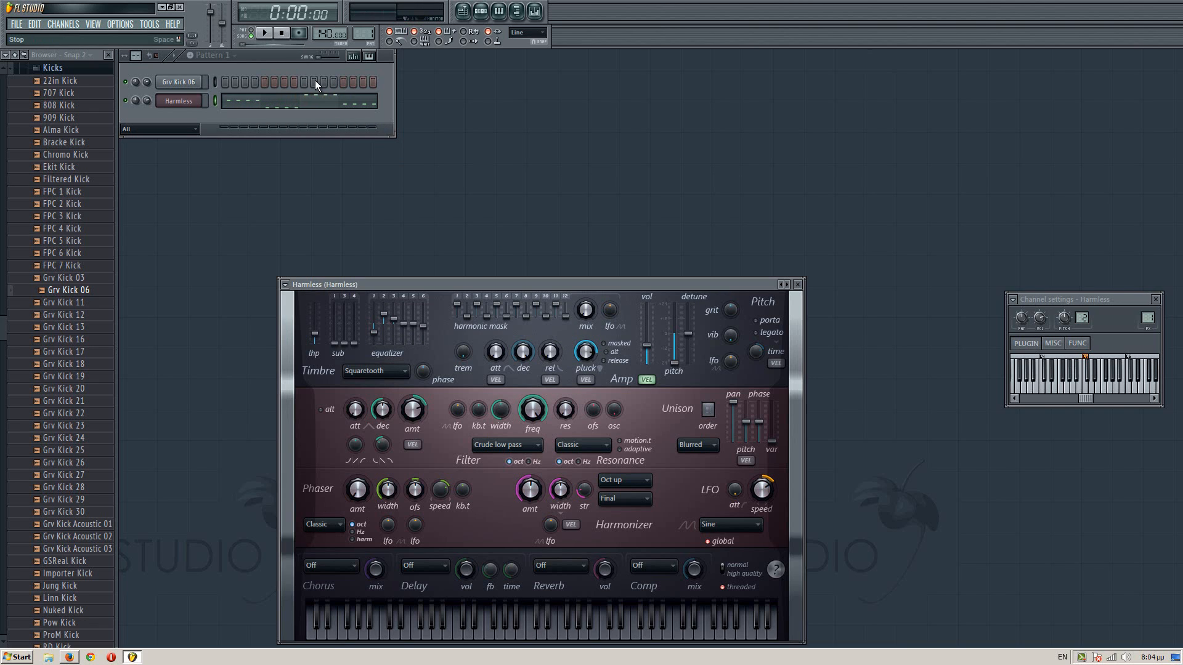
- Close the Harmless editor, select the Grv Kick 06 channel and bring up the mixer
left_click(180, 82)
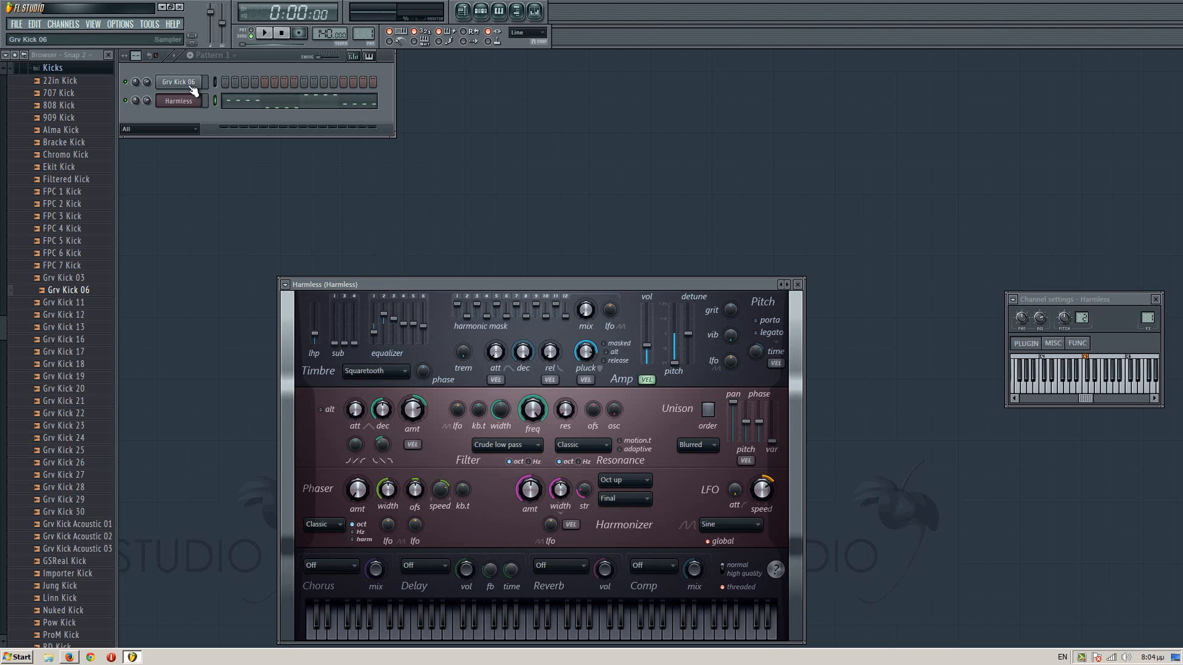
left_click(533, 11)
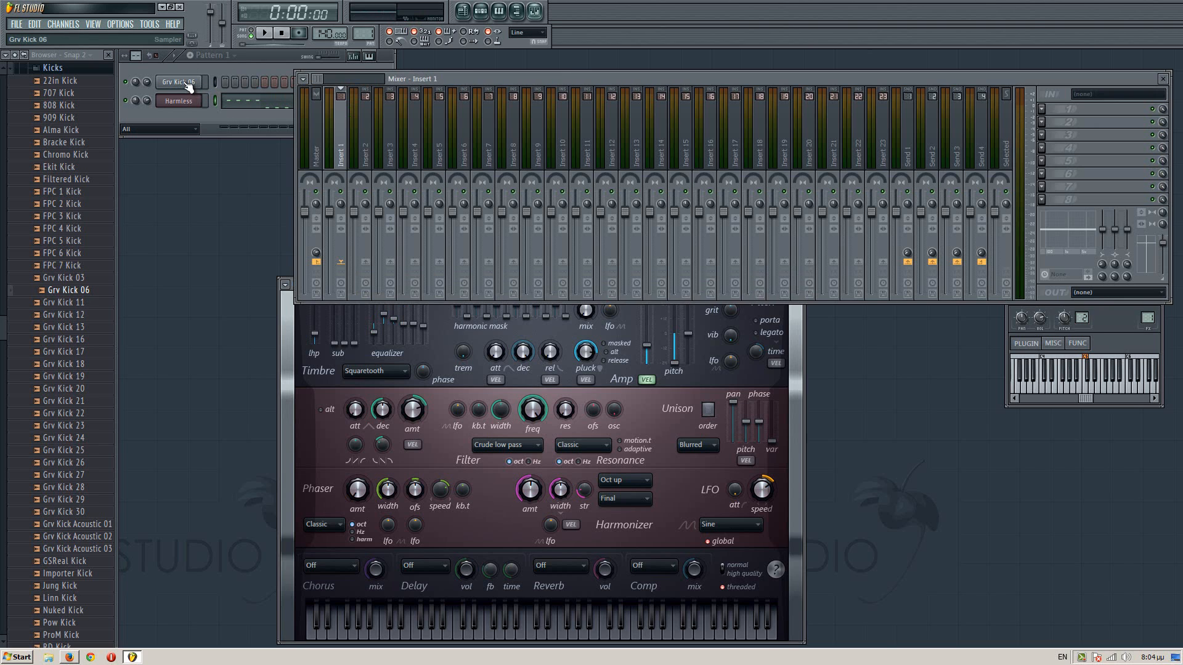
left_click(264, 32)
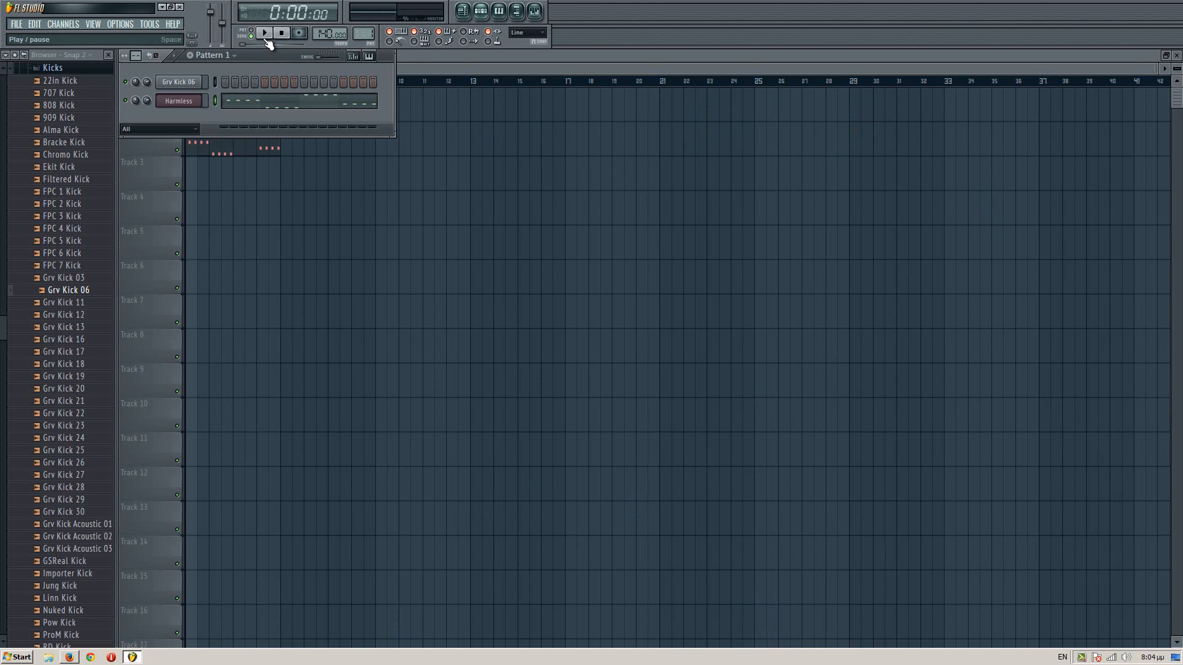
- Link the kick and Harmless channels to their own mixer tracks and load Maximus on each
left_click(179, 99)
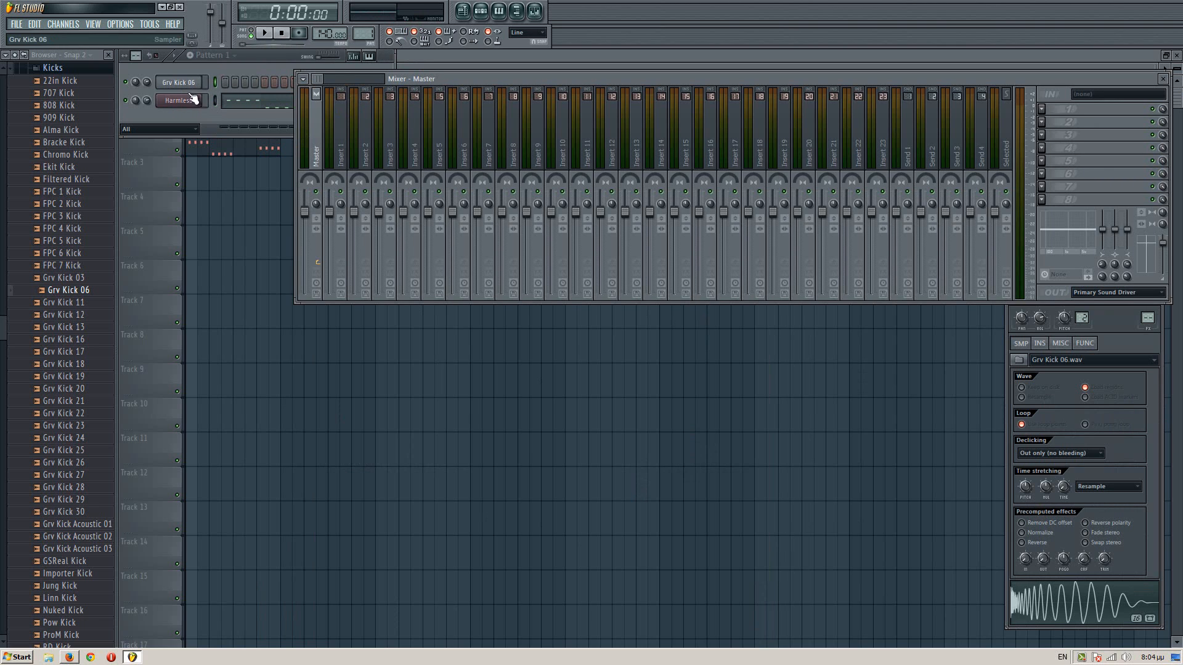
left_click(179, 99)
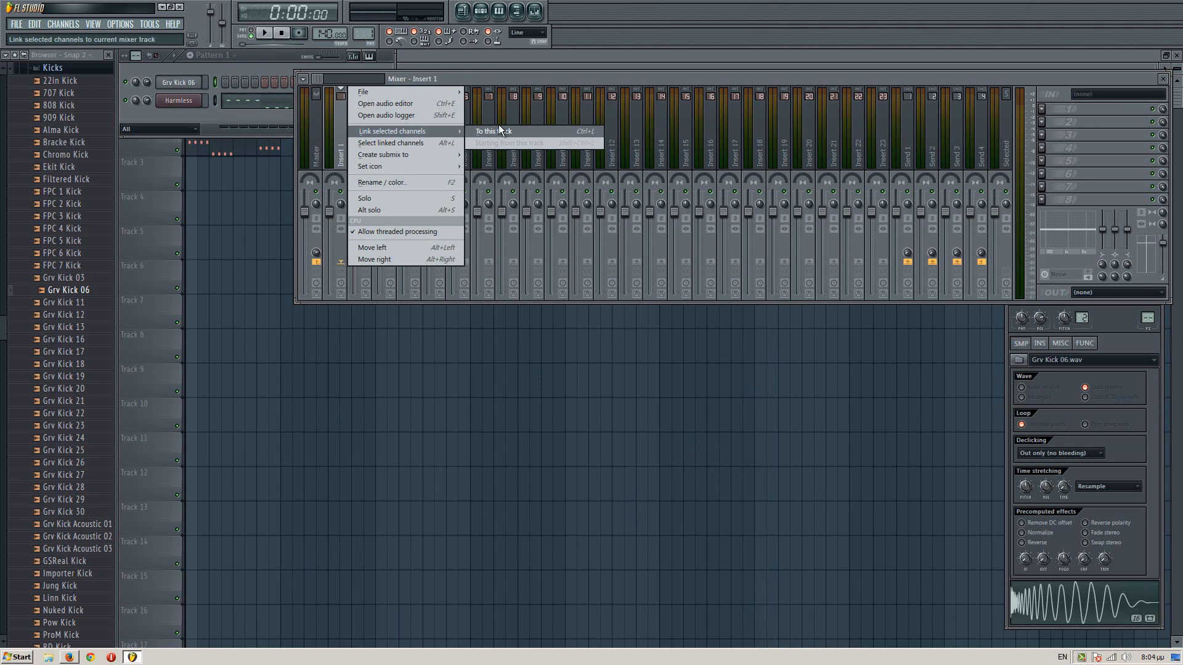
left_click(491, 130)
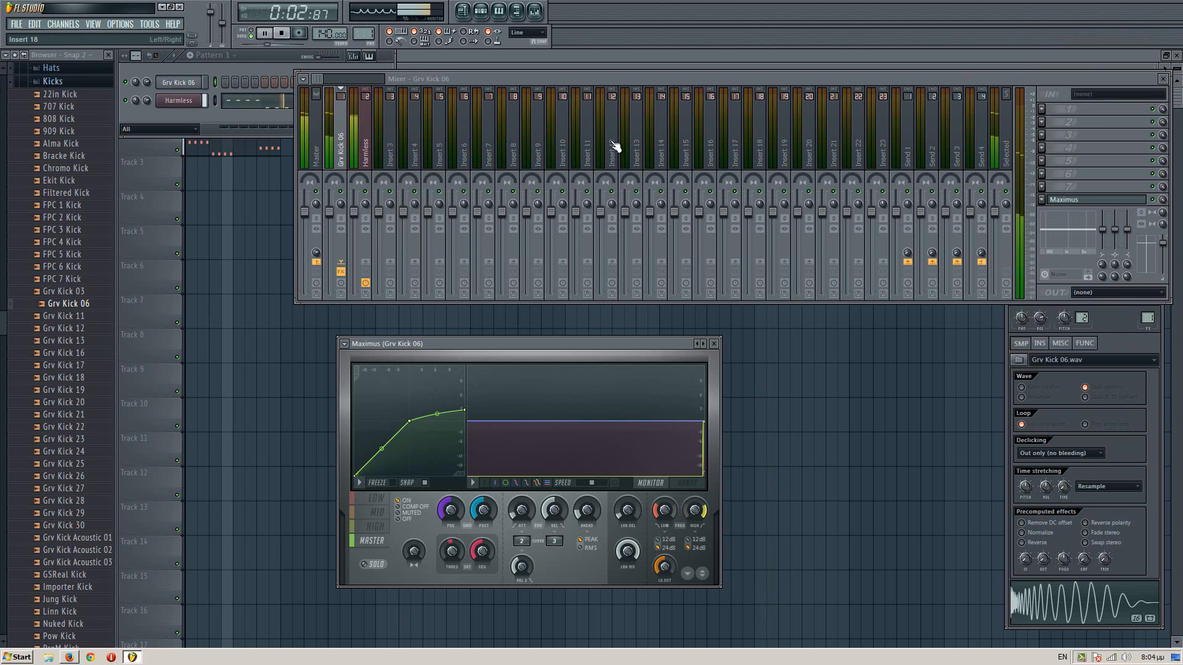
right_click(388, 344)
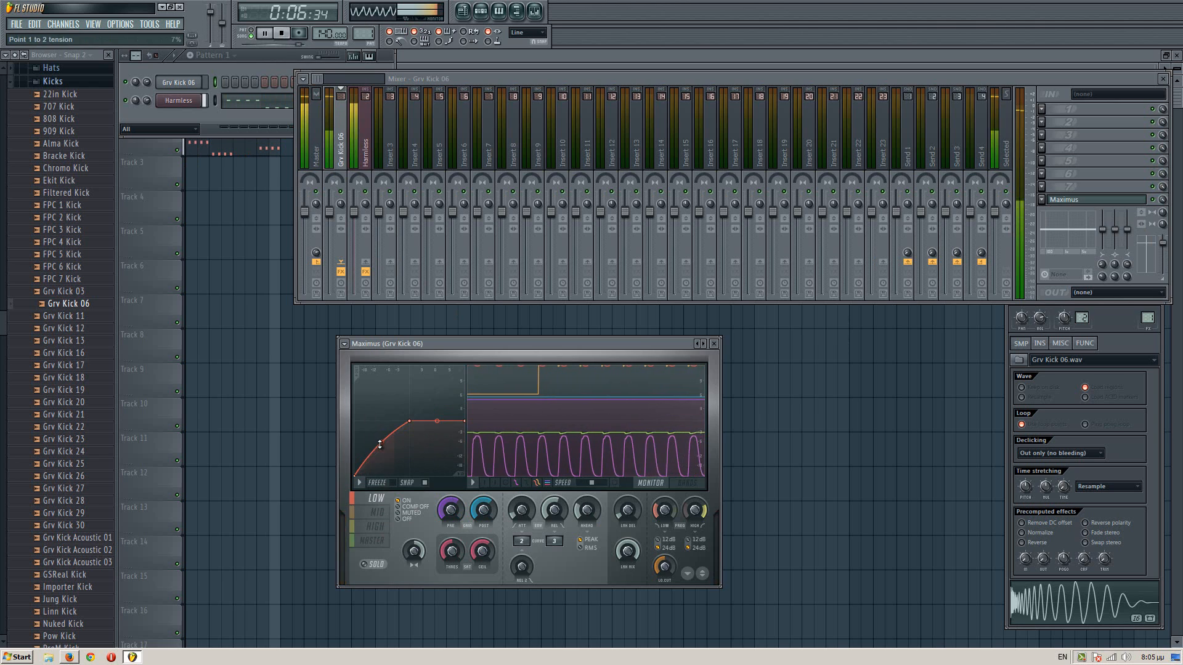
- Shape the kick's low-band compression curve in Maximus and close its window
left_click(375, 513)
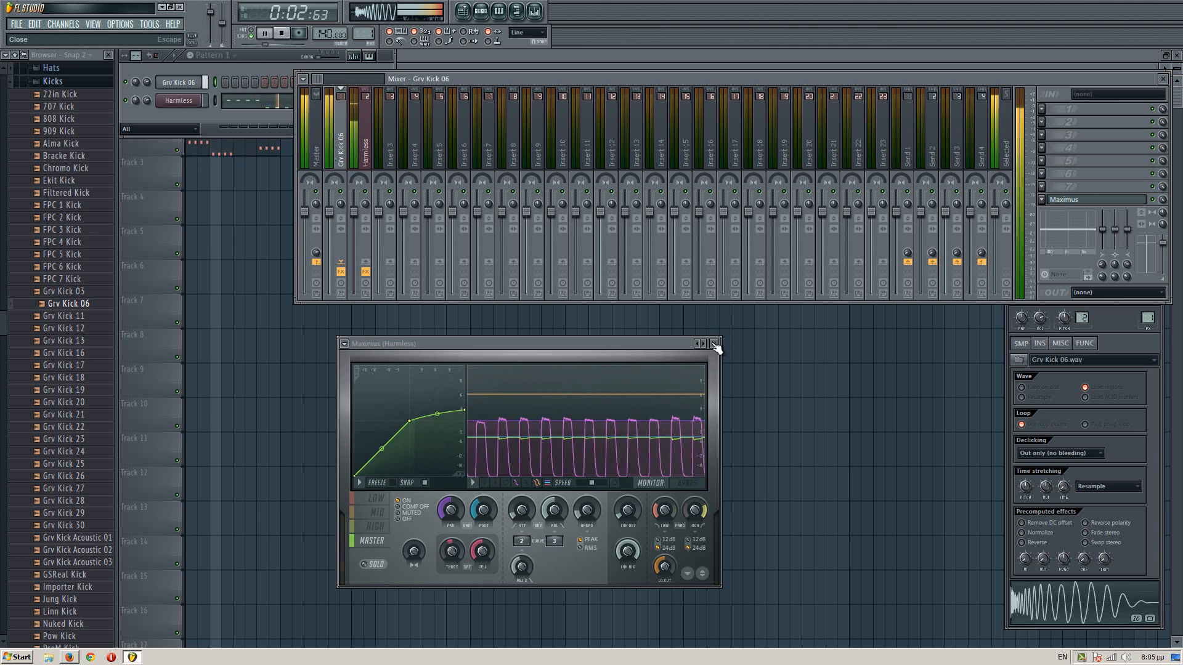
left_click(713, 344)
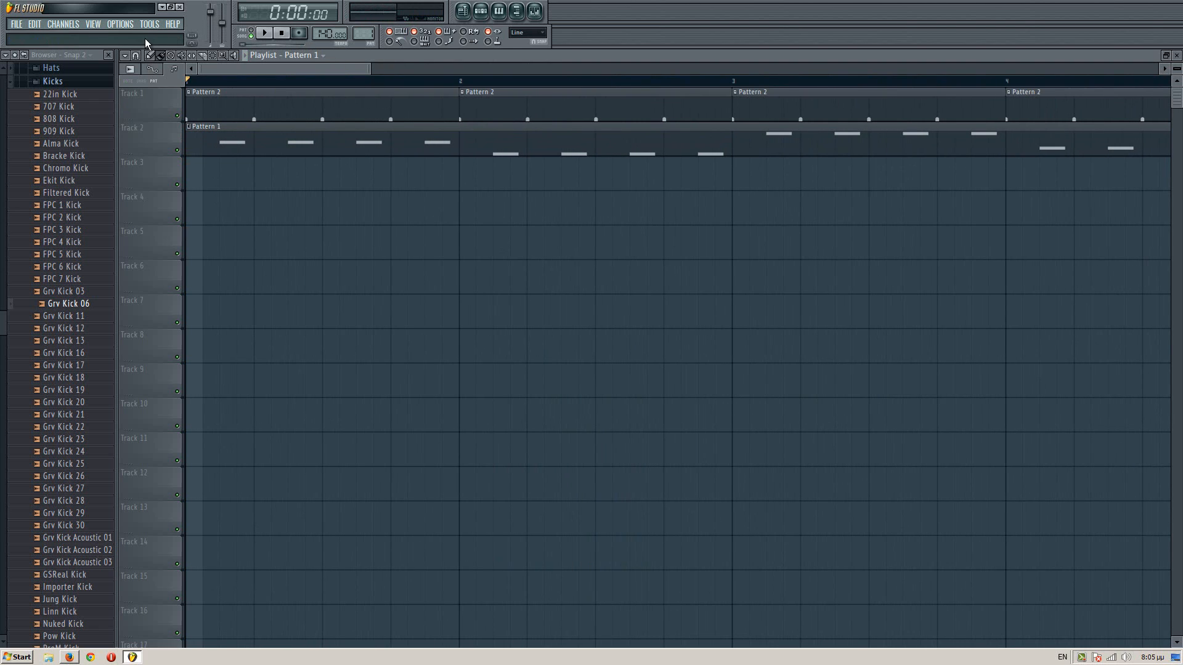
mouse_move(281, 77)
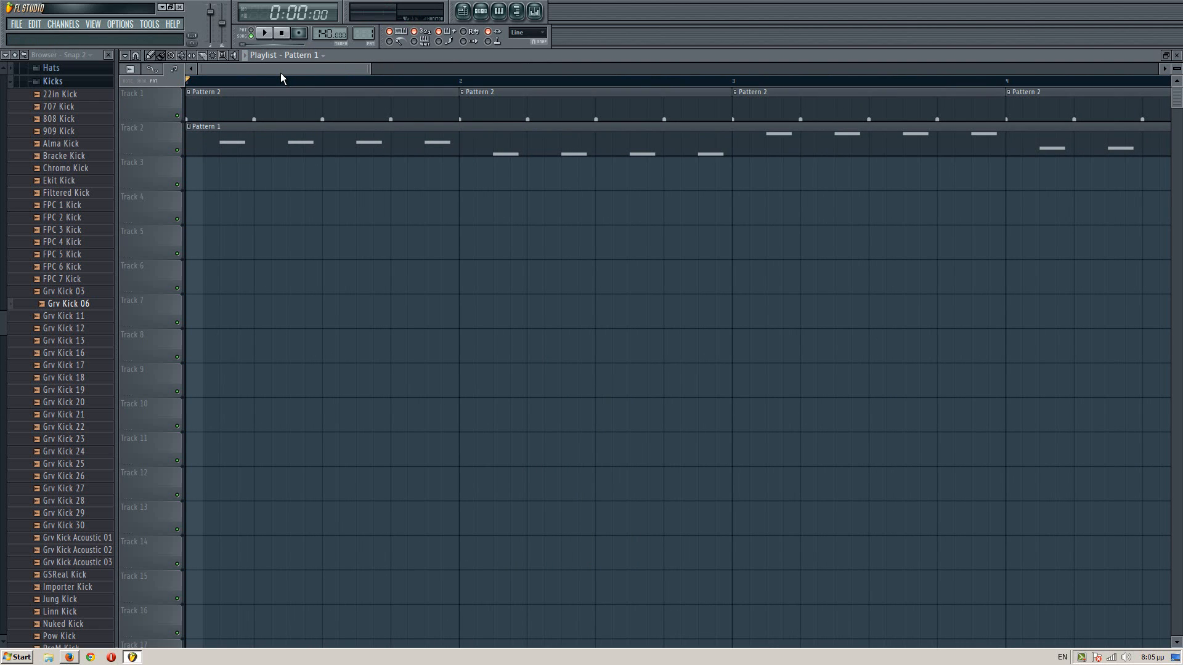